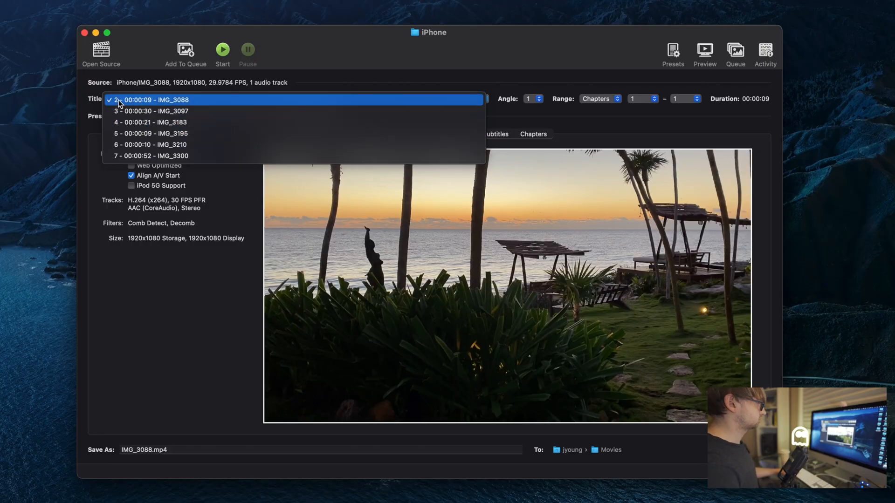
Keep IMG_3088 as source and set video framerate to 24 fps, constant
left_click(165, 100)
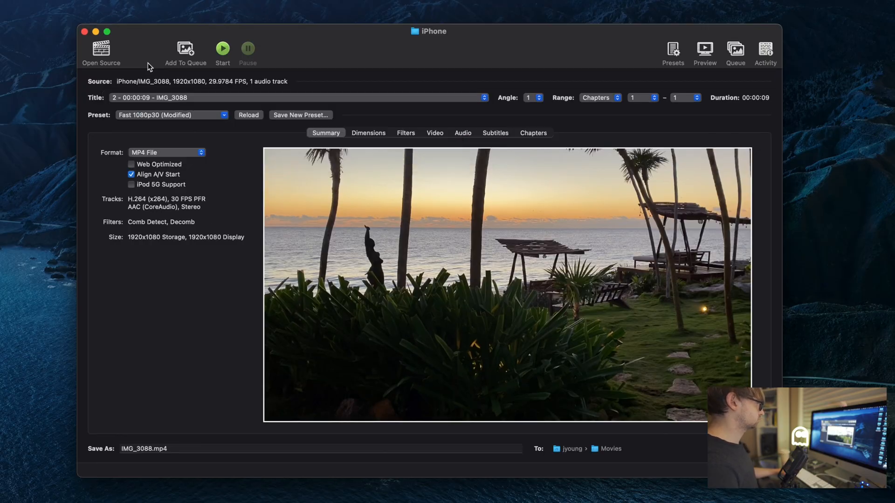
left_click(435, 132)
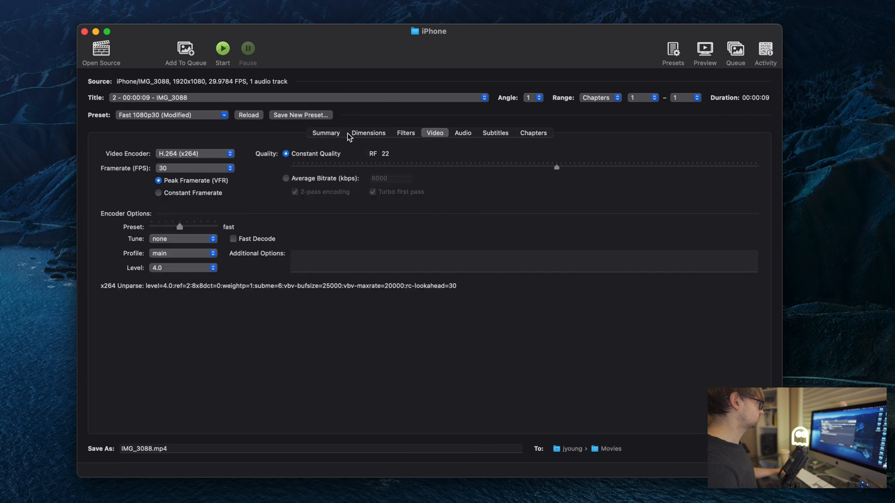
left_click(195, 168)
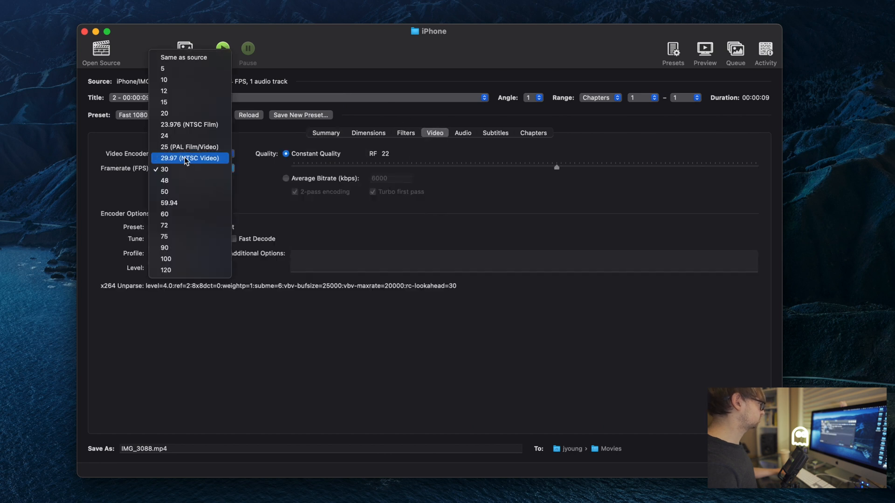
mouse_move(165, 135)
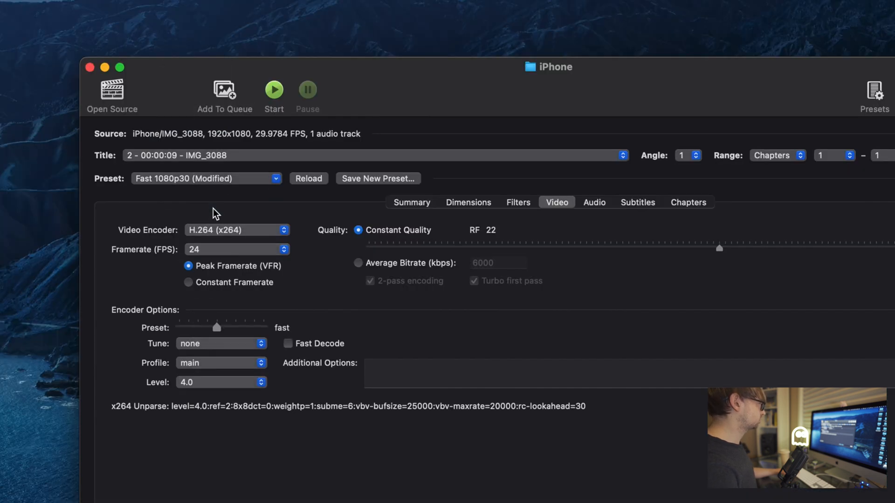
left_click(188, 282)
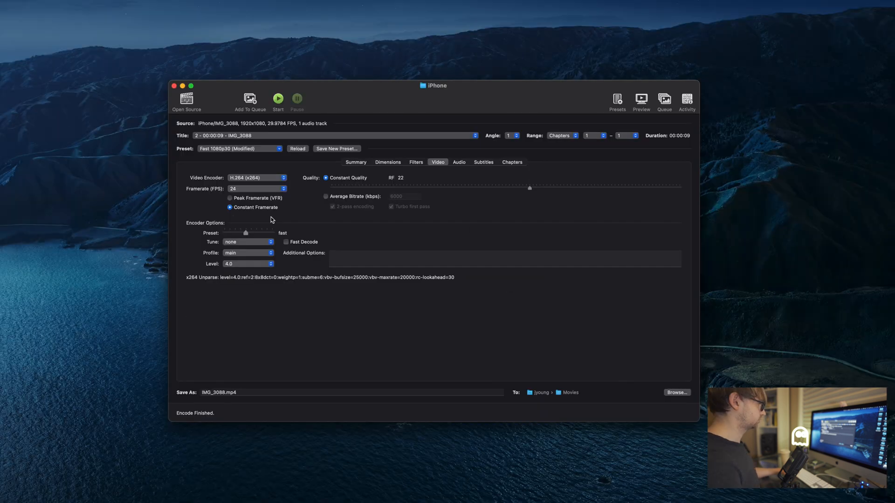
Choose the Transcoded folder inside the iPhone folder as the output destination
left_click(677, 393)
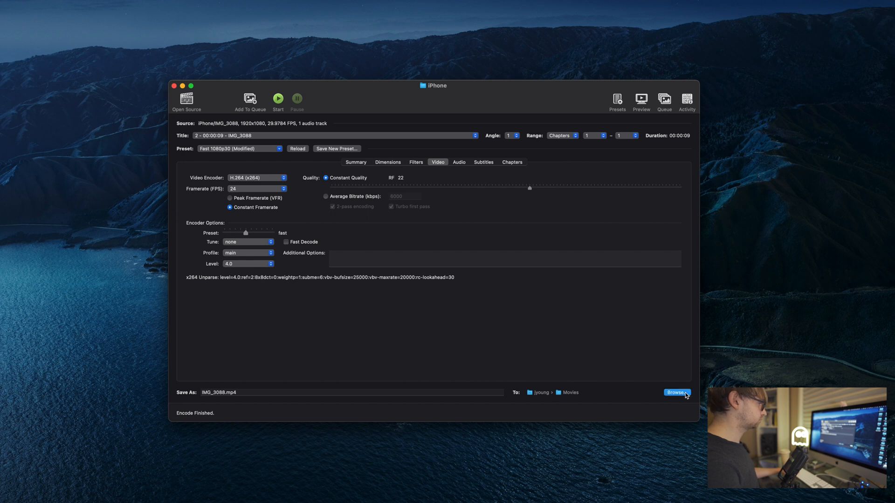
left_click(677, 392)
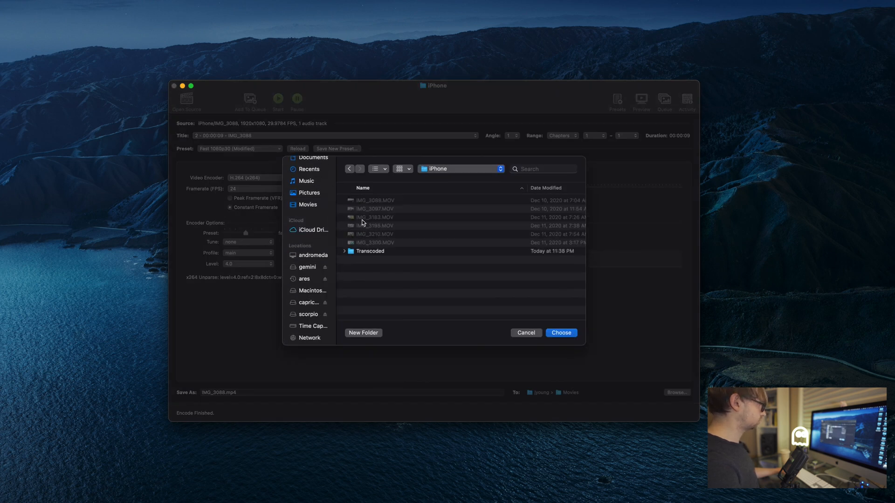
double_click(370, 251)
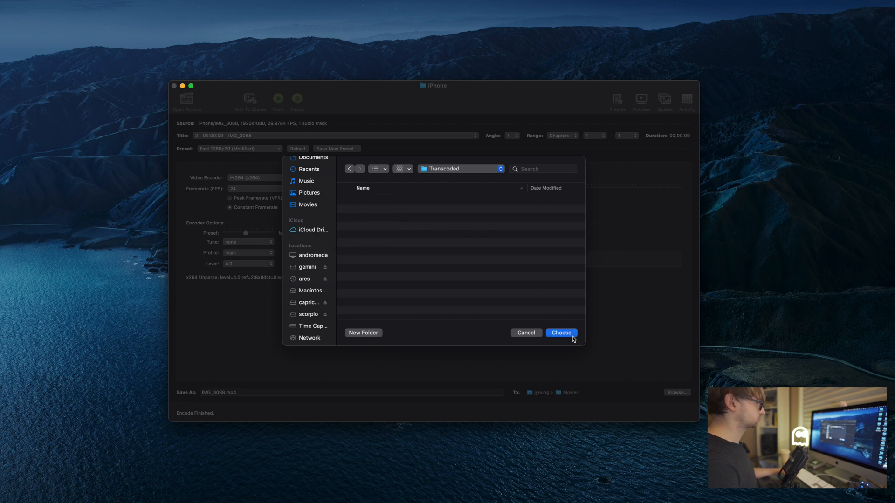
left_click(560, 333)
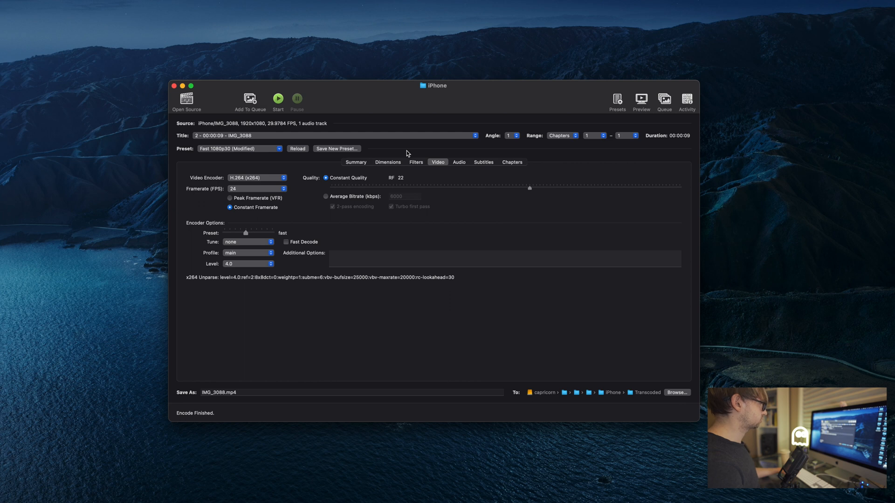
mouse_move(277, 123)
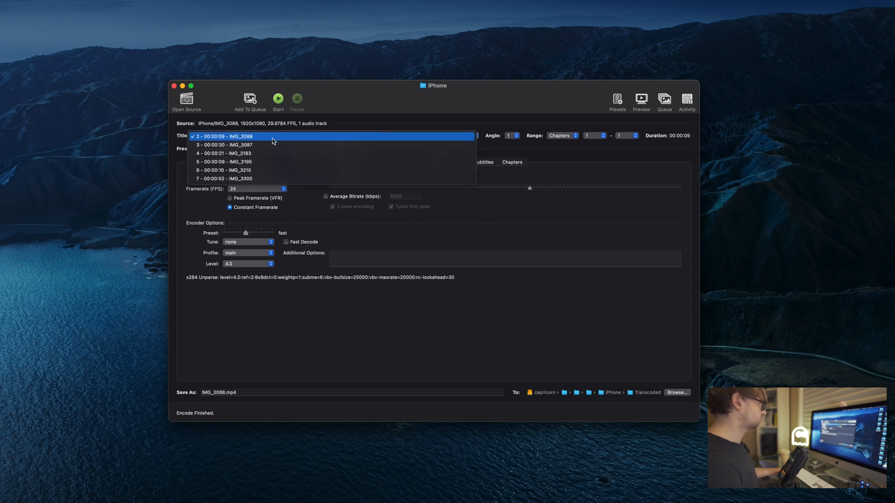
mouse_move(272, 144)
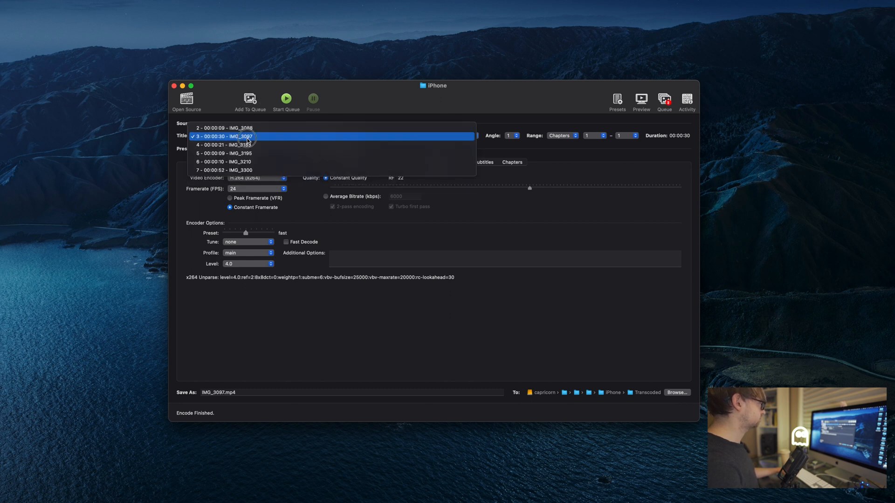
Queue the remaining clips through IMG_3183, review the six jobs and start the queue
left_click(228, 145)
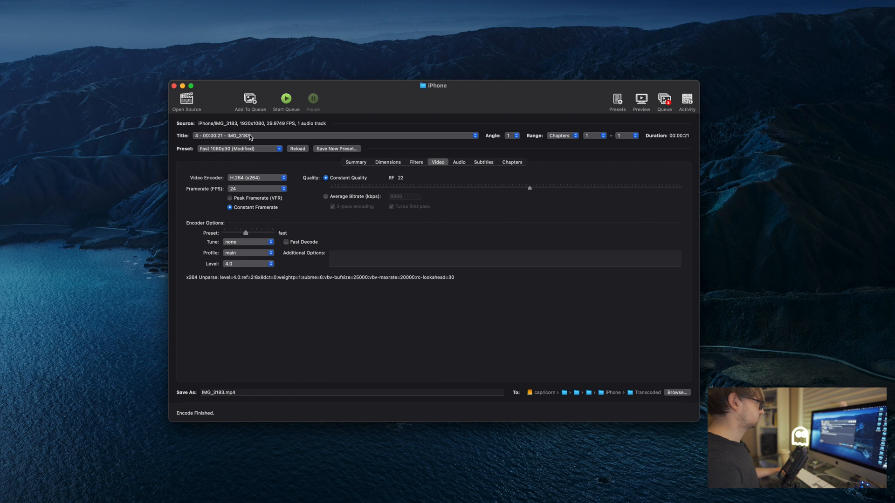
left_click(250, 101)
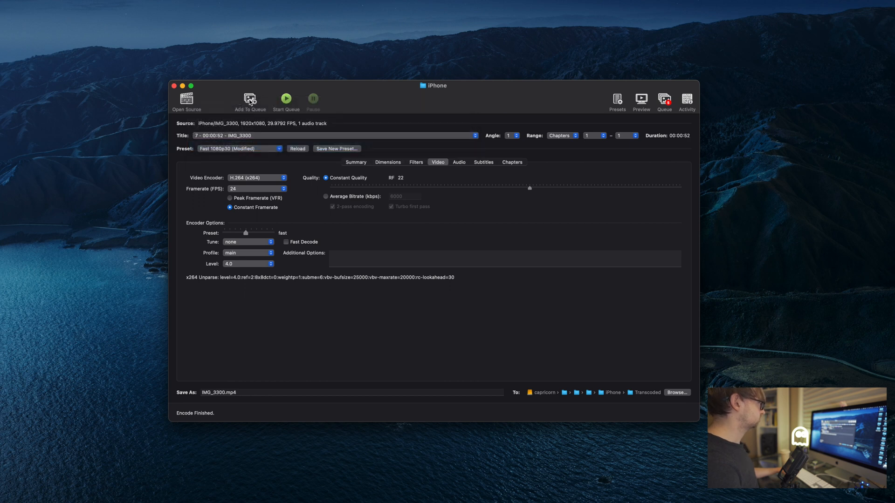
mouse_move(529, 92)
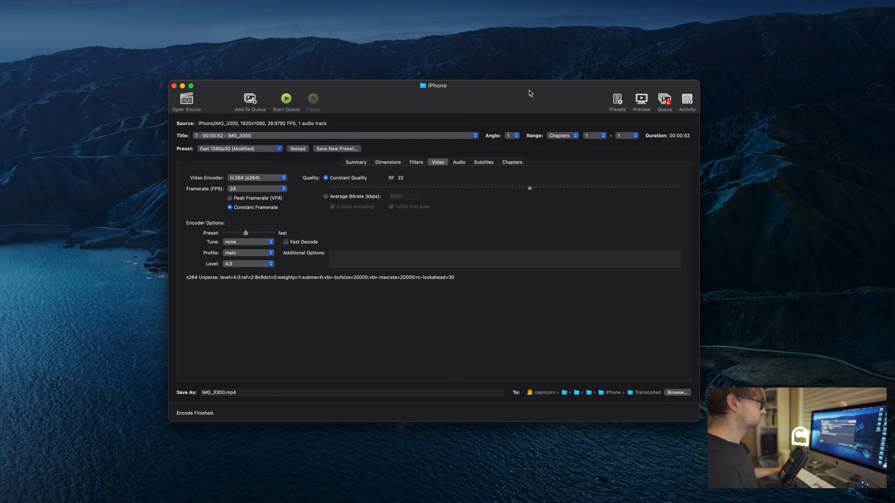
left_click(663, 101)
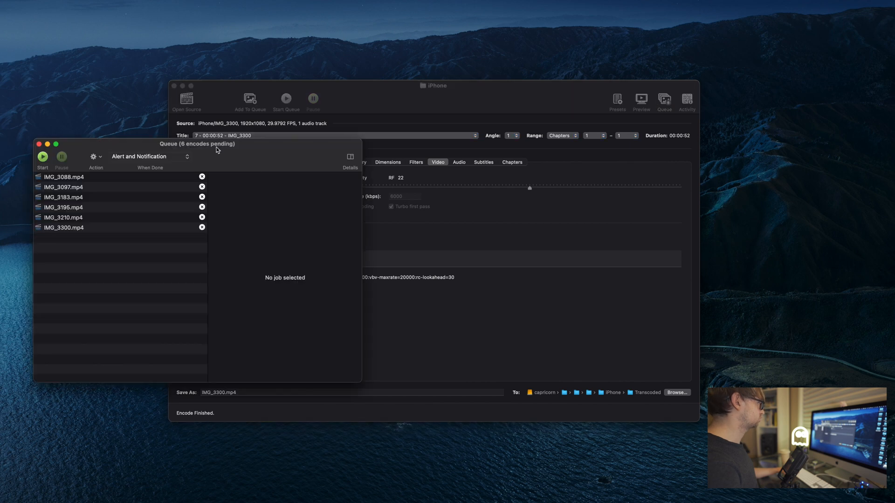
mouse_move(68, 181)
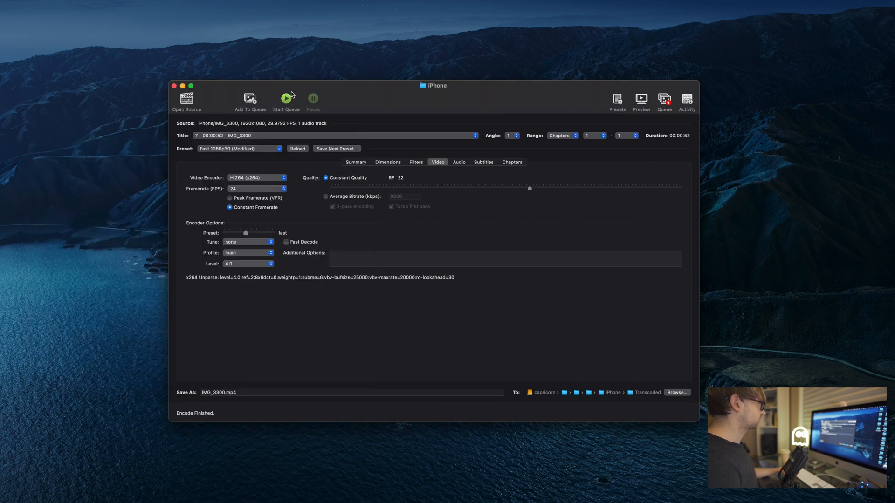
left_click(286, 100)
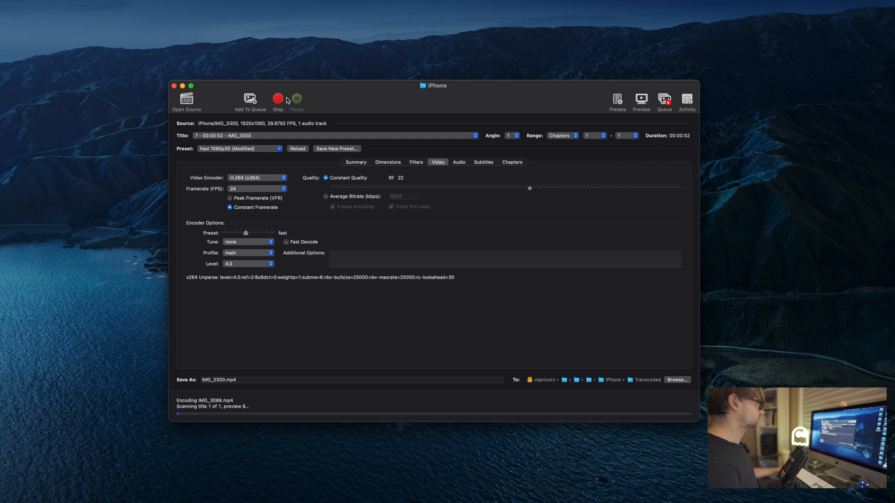
mouse_move(296, 100)
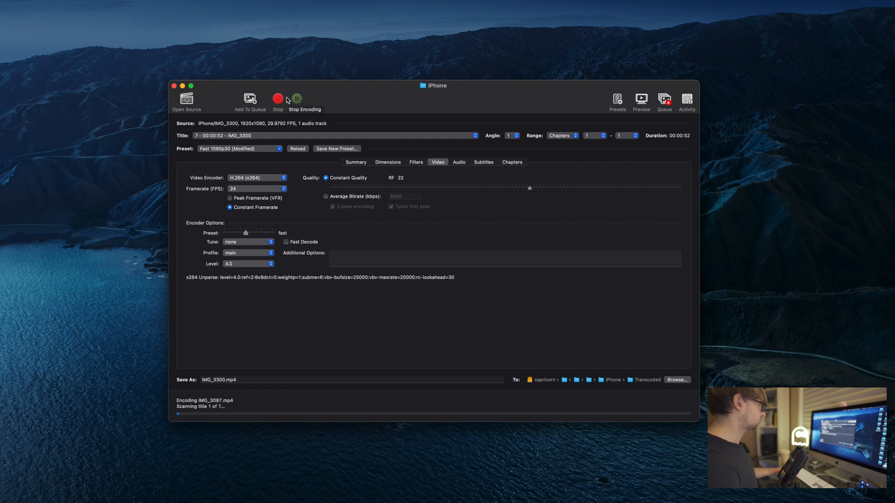